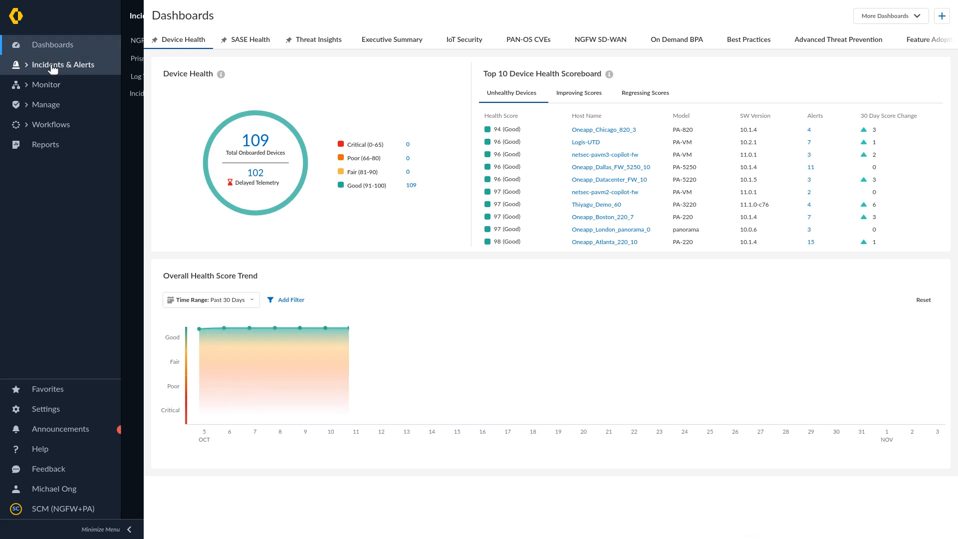
Step: Go to Incidents & Alerts > Incident & Alert Settings > Notification Rules
{"action": "left_click", "coordinate": [63, 64]}
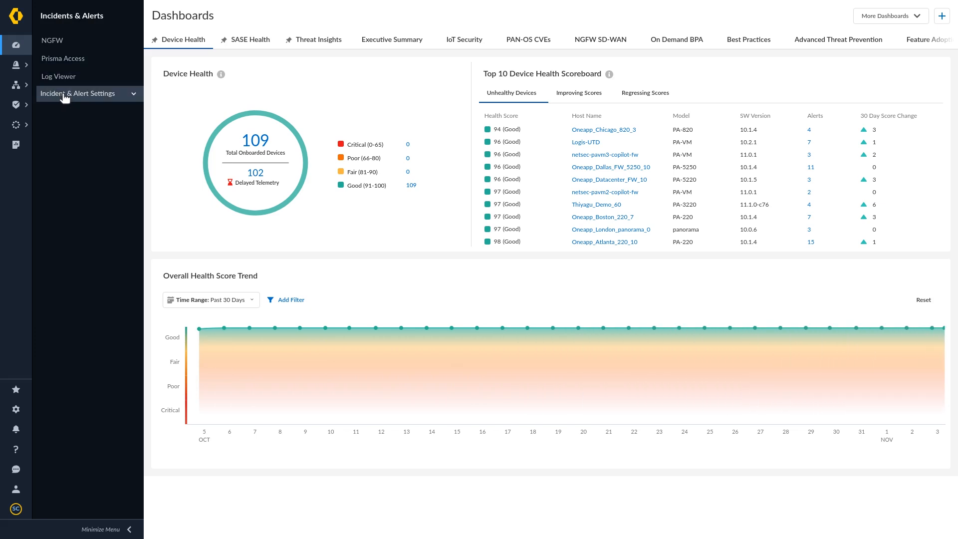
{"action": "left_click", "coordinate": [77, 93]}
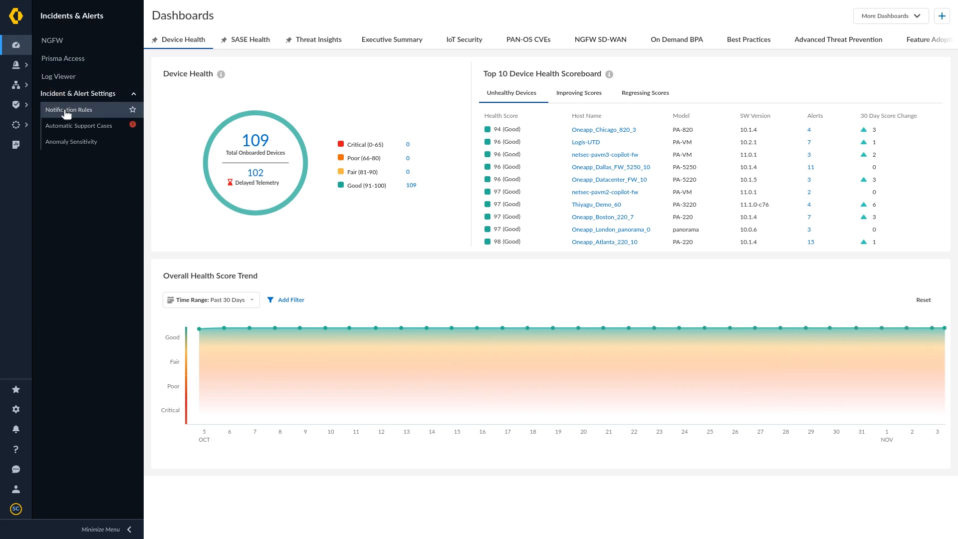
{"action": "left_click", "coordinate": [68, 109]}
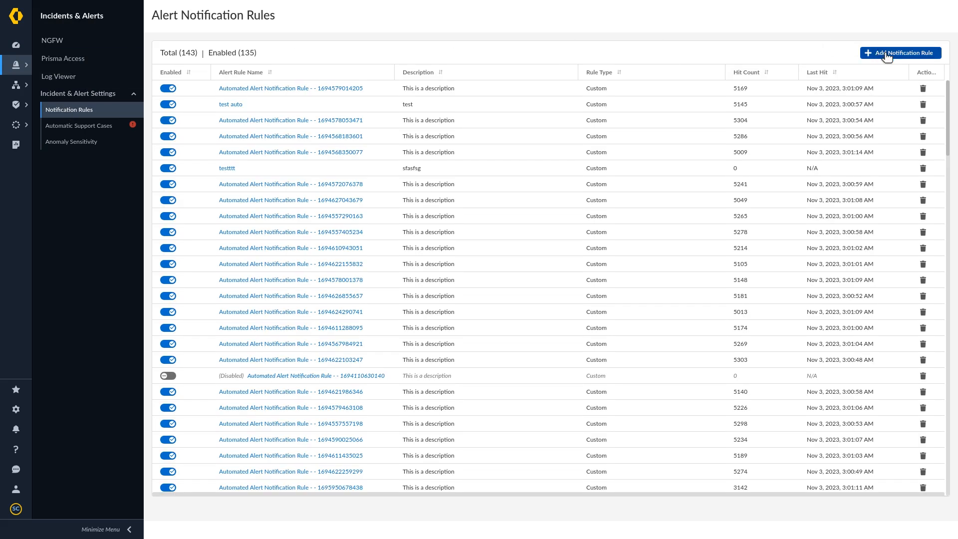
Step: Add a rule named 'demo-rule-hardware-alerts' described as 'Notification rule for hardware alerts'
{"action": "left_click", "coordinate": [898, 53]}
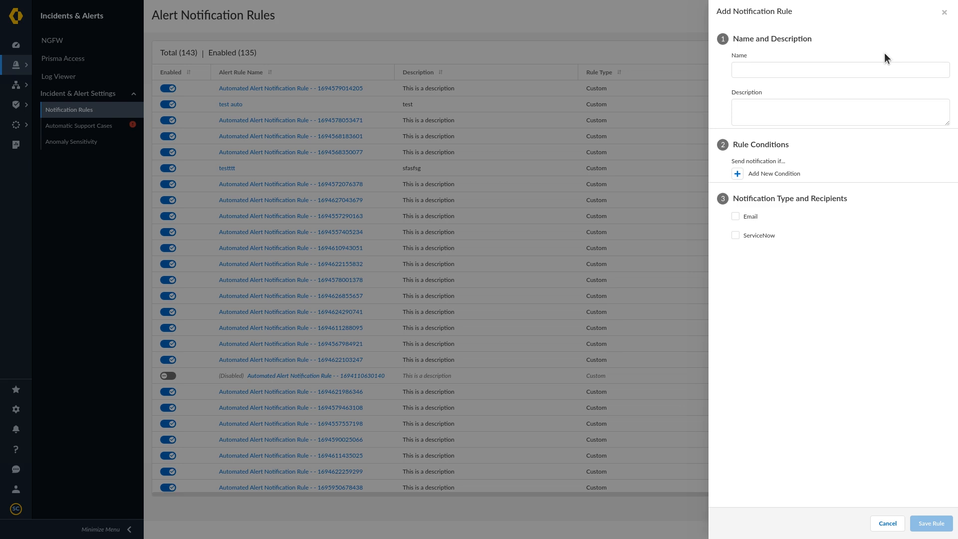
{"action": "left_click", "coordinate": [840, 70]}
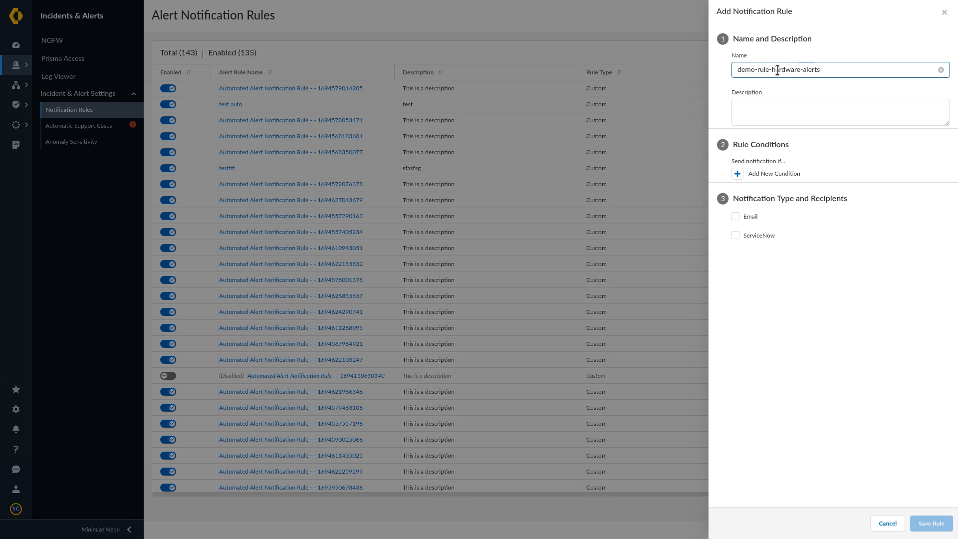
{"action": "left_click", "coordinate": [839, 111]}
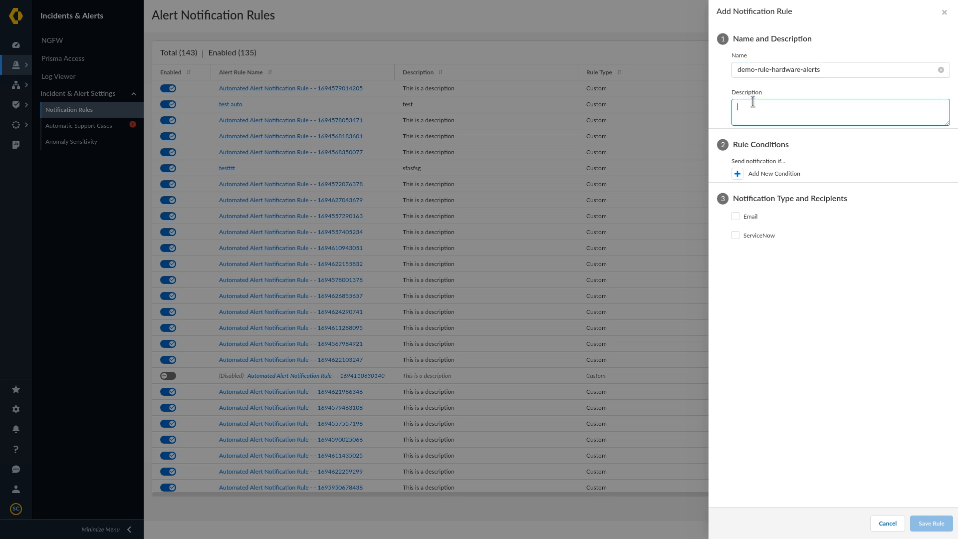
{"action": "type", "text": "Notification rule for hardware"}
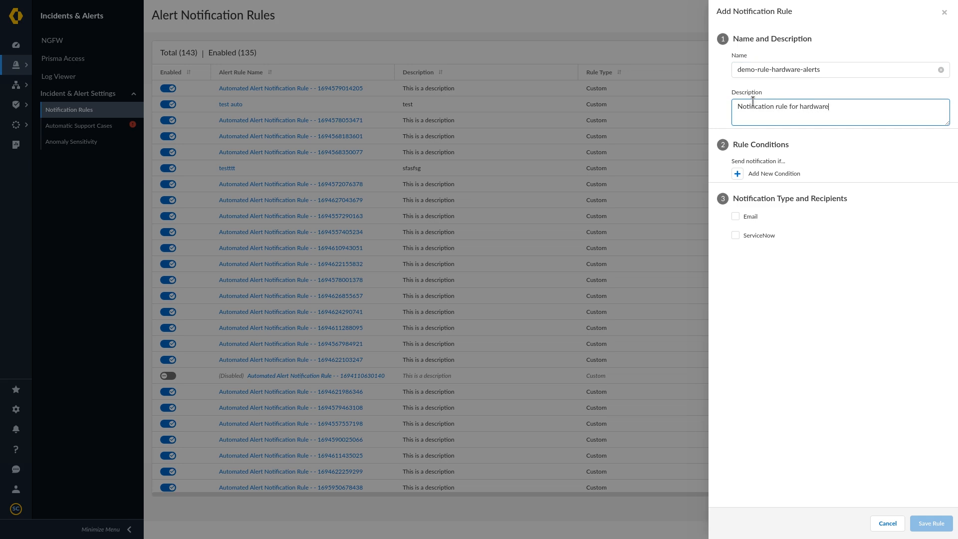
{"action": "type", "text": "alerts"}
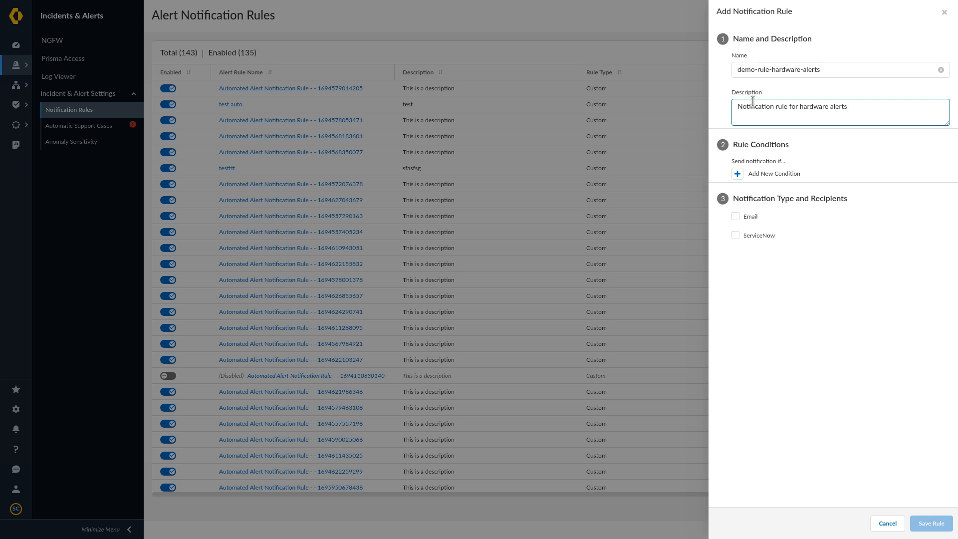
Step: Add a condition where subCategory equals Hardware
{"action": "left_click", "coordinate": [775, 174]}
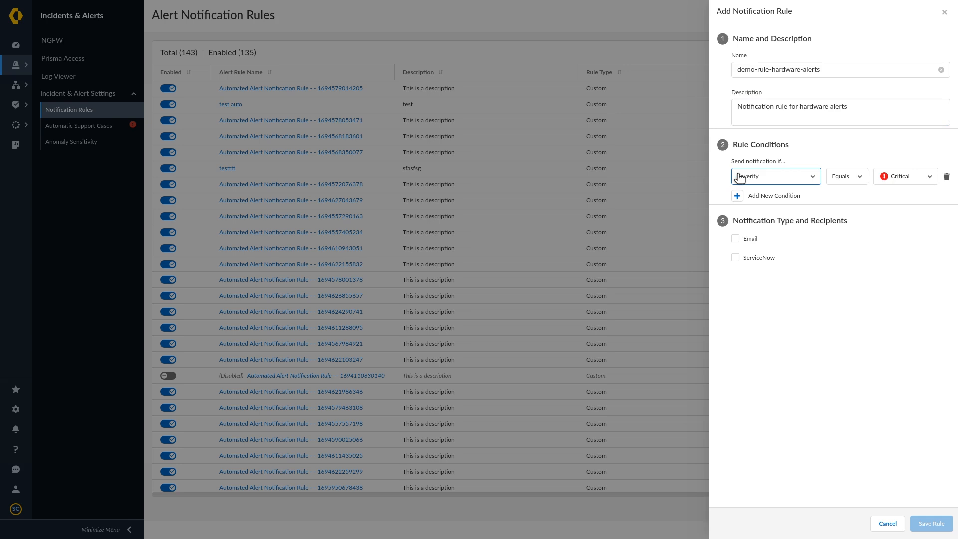
{"action": "left_click", "coordinate": [773, 176]}
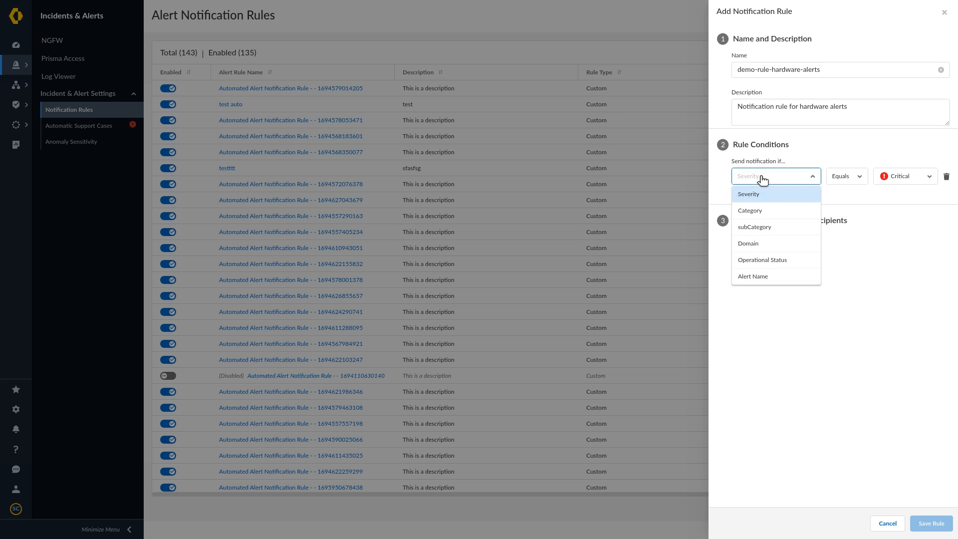
{"action": "left_click", "coordinate": [755, 227]}
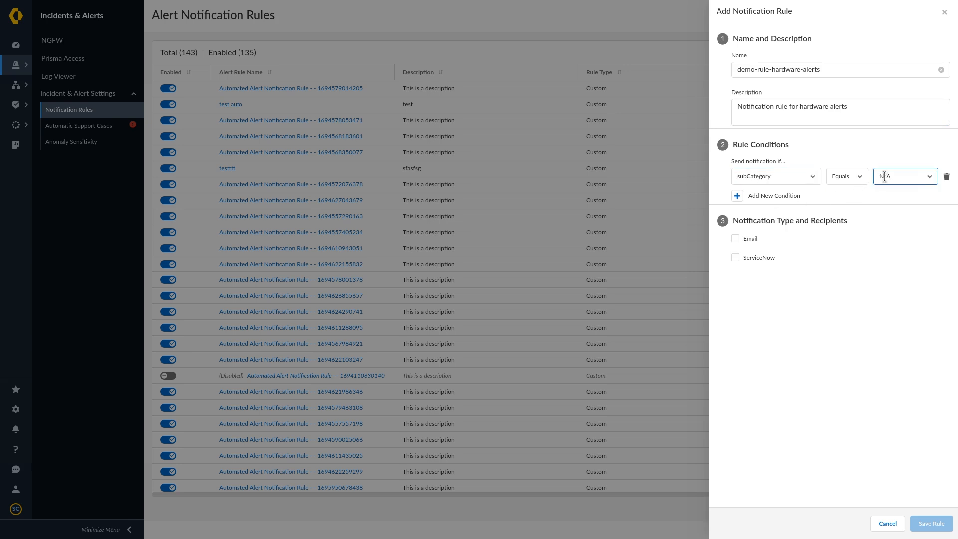
{"action": "type", "text": "Hardw"}
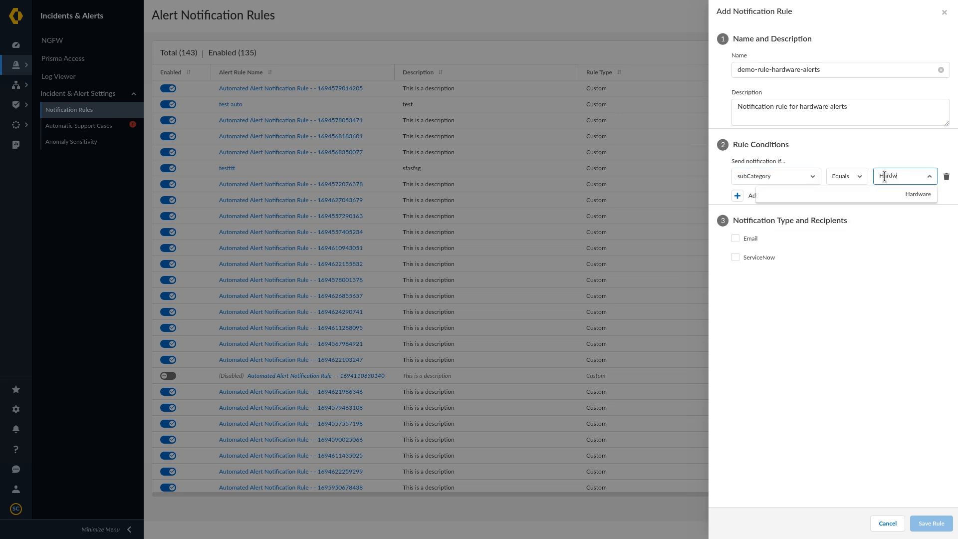
{"action": "left_click", "coordinate": [917, 194]}
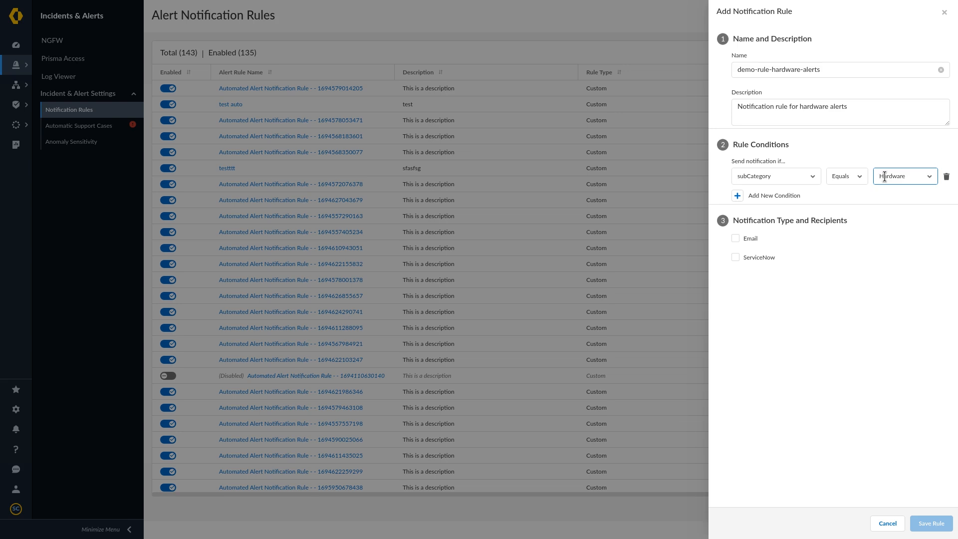
Step: Enable email and draft a new 'hardware-alerts' group with one recipient address
{"action": "left_click", "coordinate": [736, 238]}
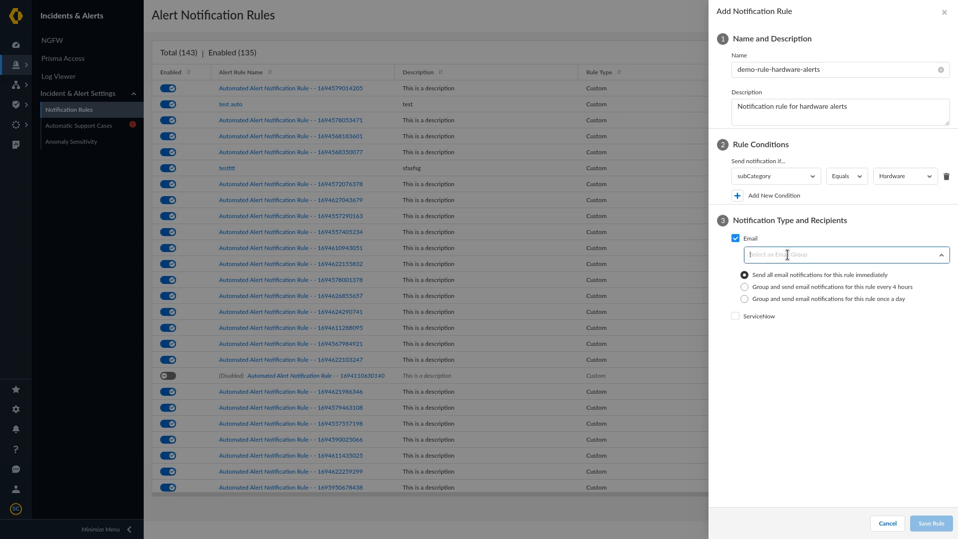
{"action": "type", "text": "Create"}
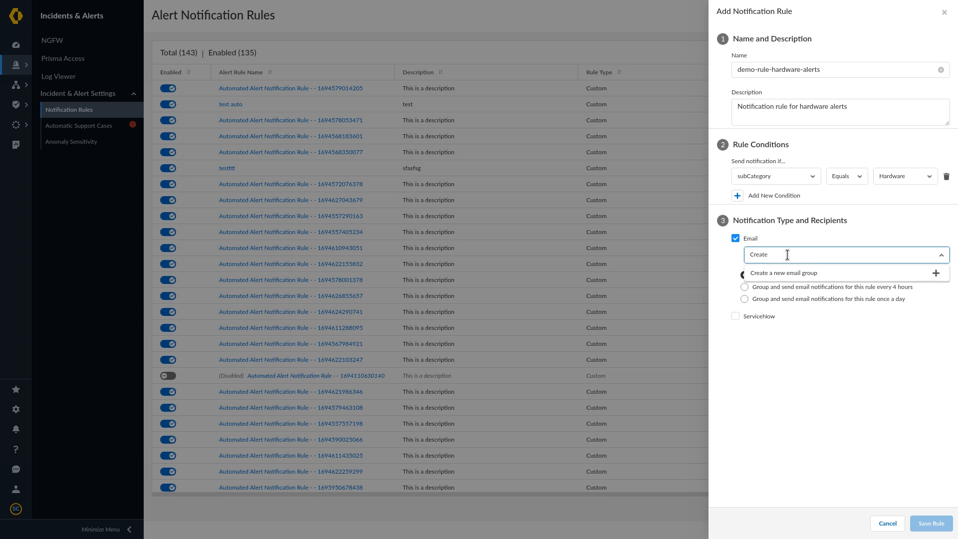
{"action": "left_click", "coordinate": [784, 272]}
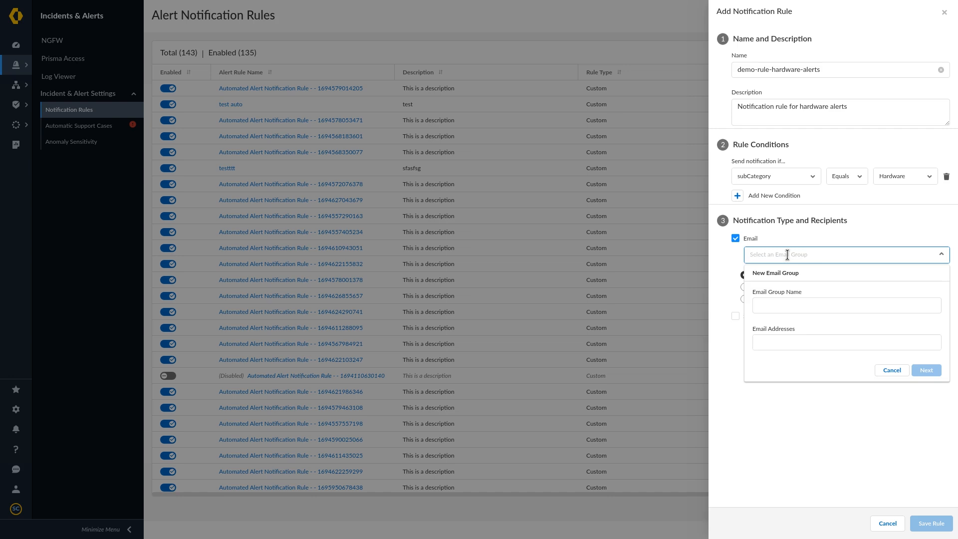
{"action": "left_click", "coordinate": [847, 305]}
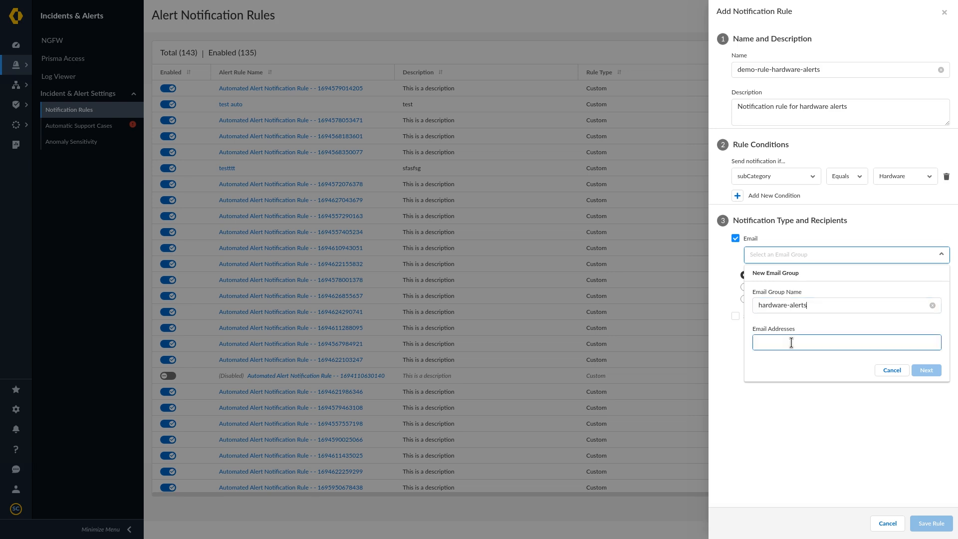
{"action": "type", "text": "john@demo.com"}
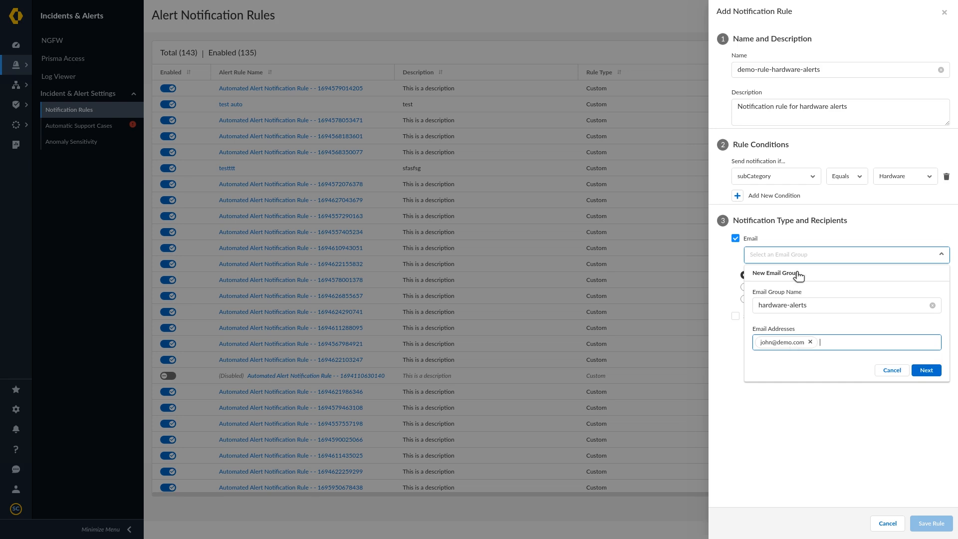
Step: Create the hardware-alerts group and select it as the rule's recipient group
{"action": "left_click", "coordinate": [892, 371]}
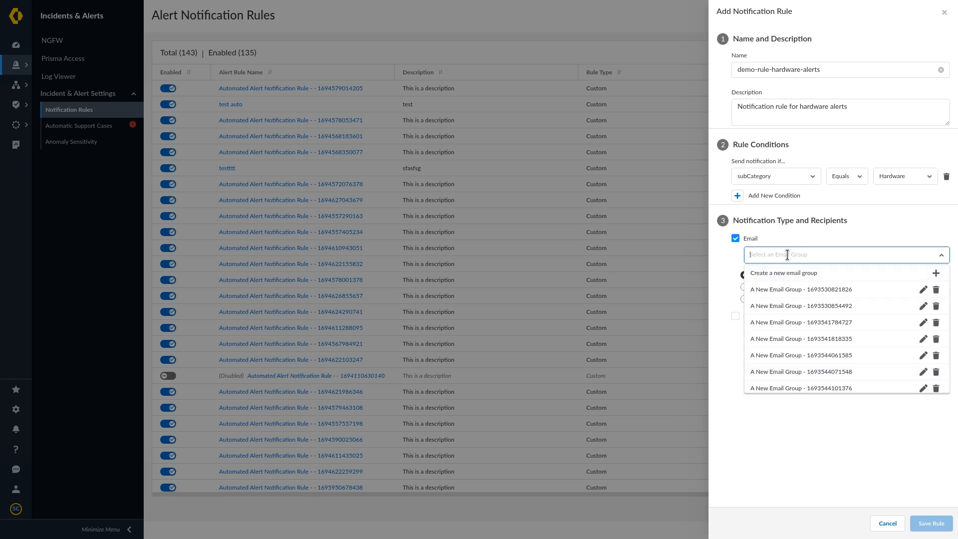
{"action": "type", "text": "hardware-ale"}
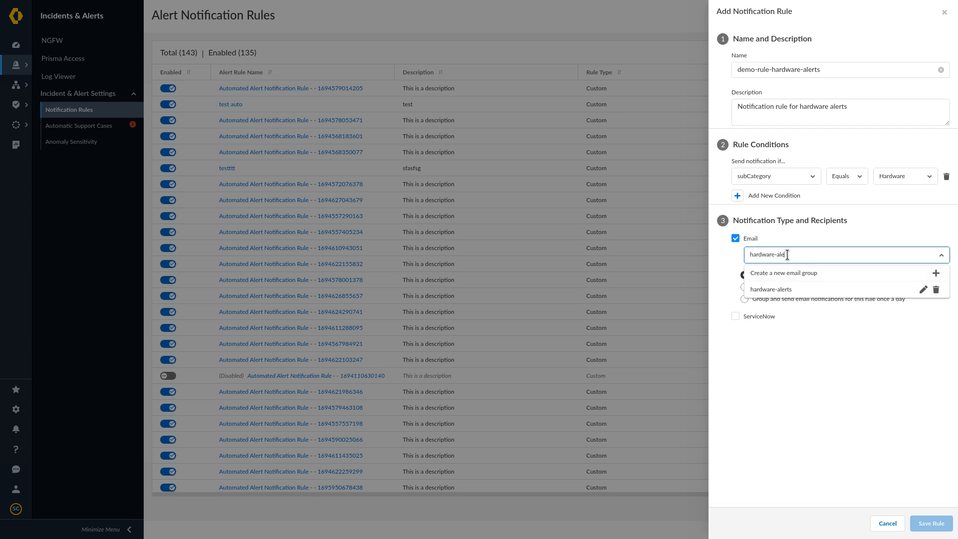
{"action": "left_click", "coordinate": [772, 289]}
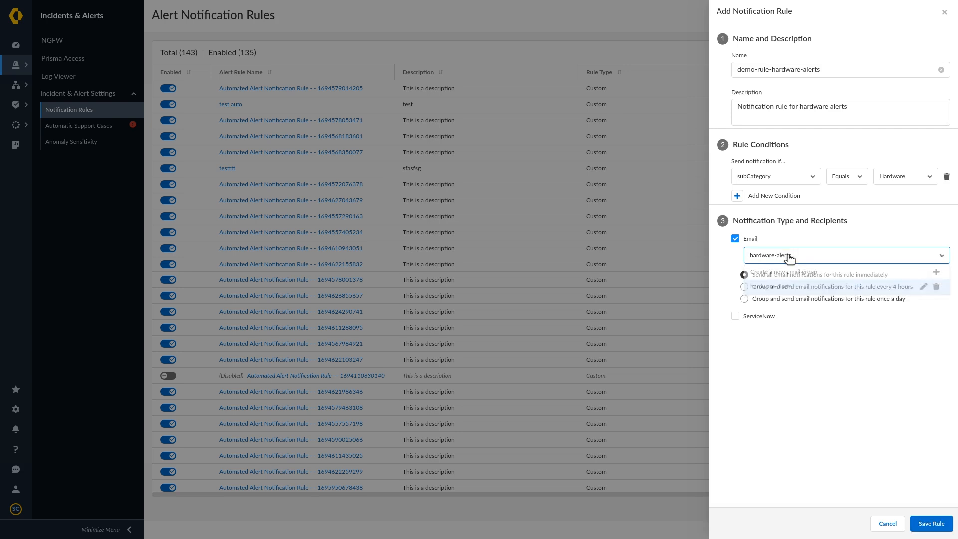